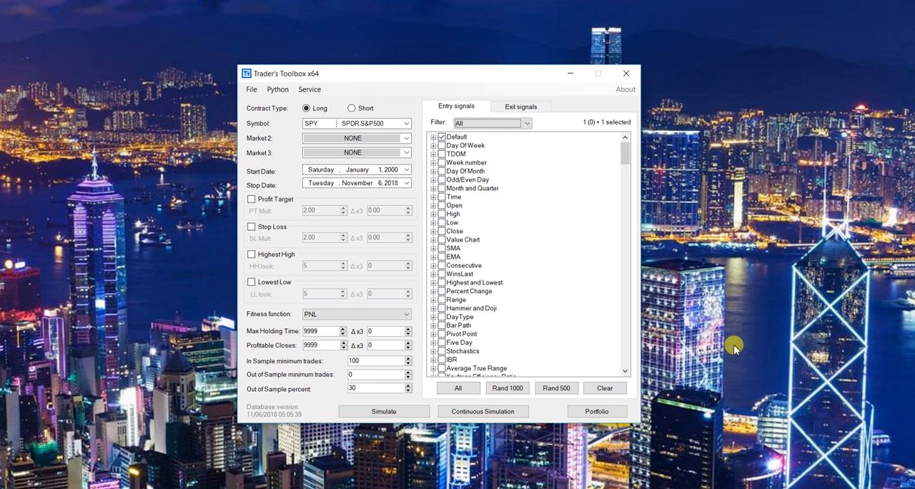
pyautogui.moveTo(780, 300)
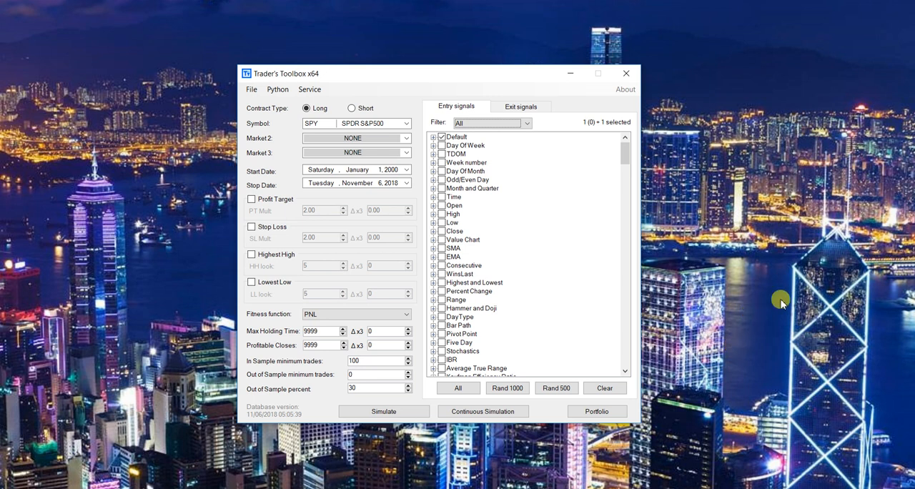
pyautogui.moveTo(757, 300)
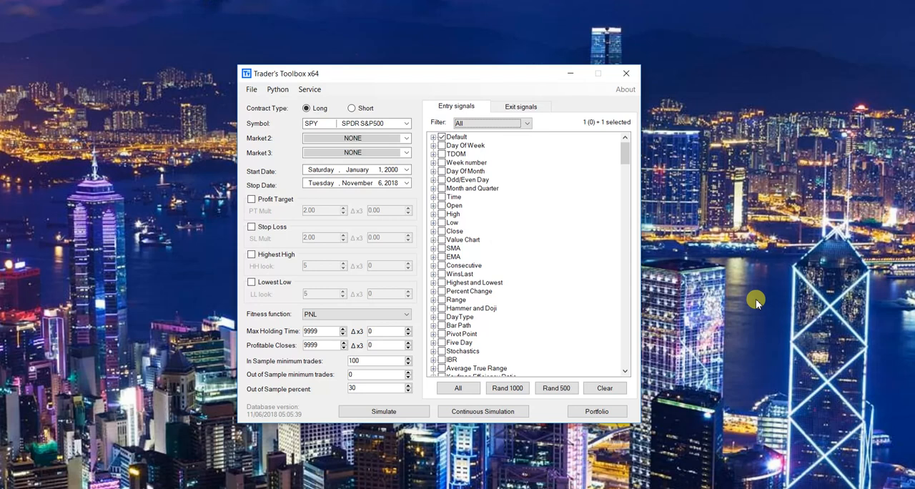
# Select 1000 entry signals for the SPY long setup
pyautogui.click(596, 412)
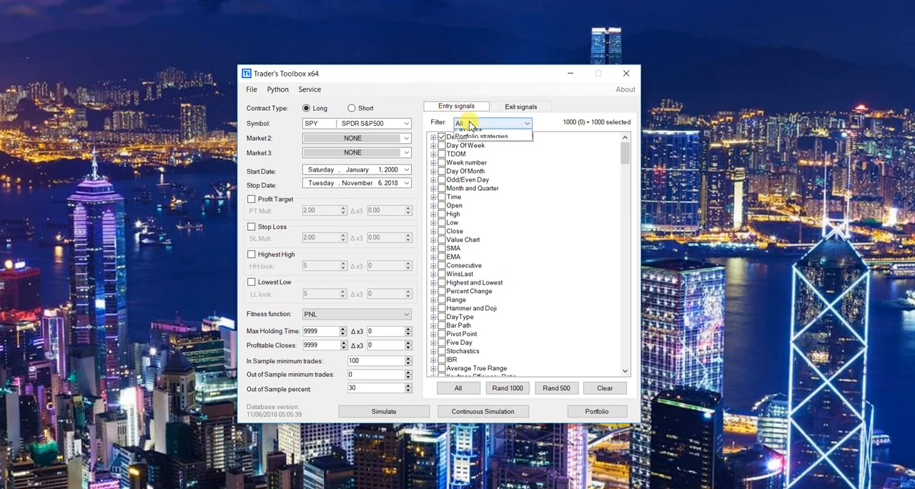
# Filter the signal list to Portfolio strategies and include STRATEGY( SPY RSI2 Strategy )
pyautogui.click(479, 136)
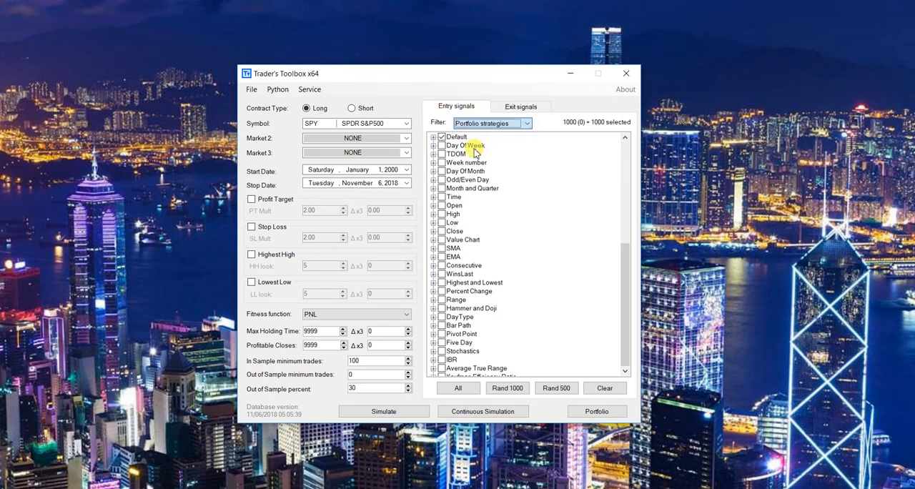
pyautogui.click(604, 388)
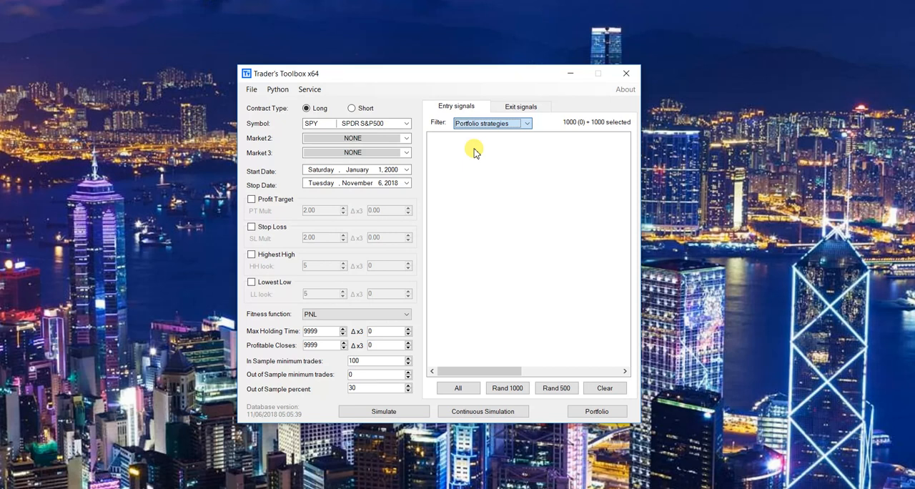
pyautogui.moveTo(470, 146)
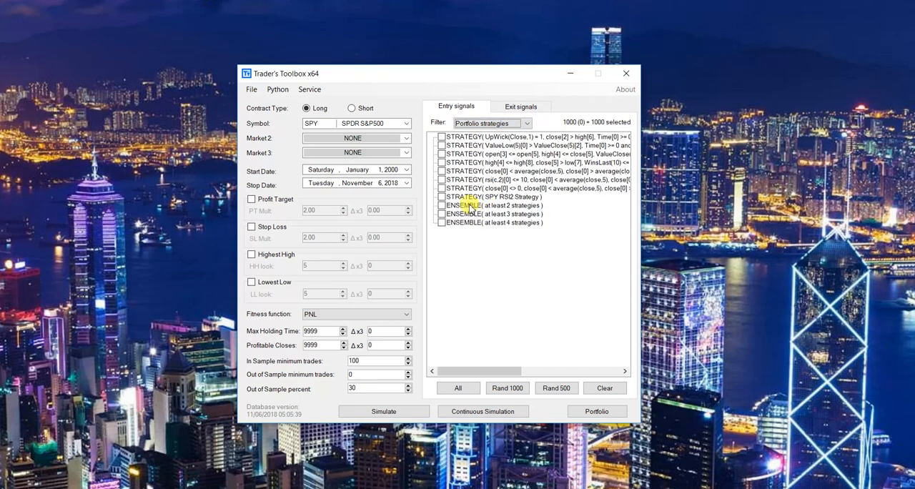
pyautogui.click(440, 197)
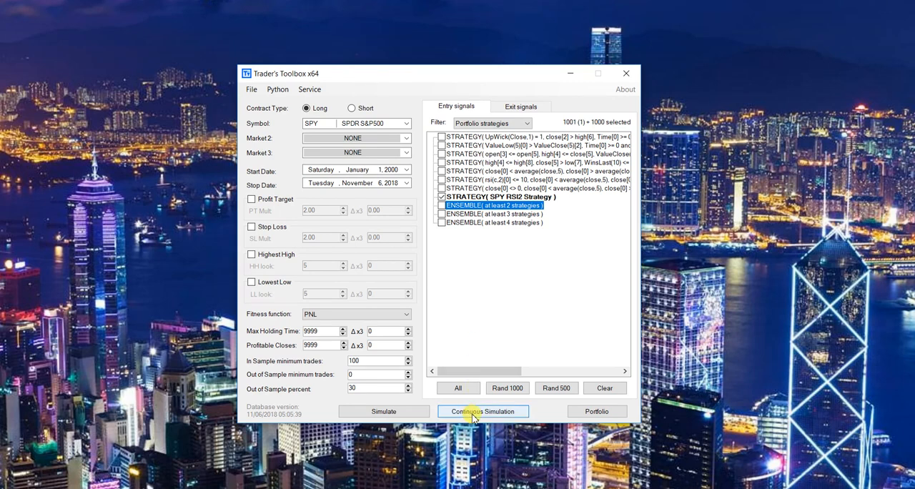
# Start a continuous simulation for SPY long and show results over All data
pyautogui.click(484, 412)
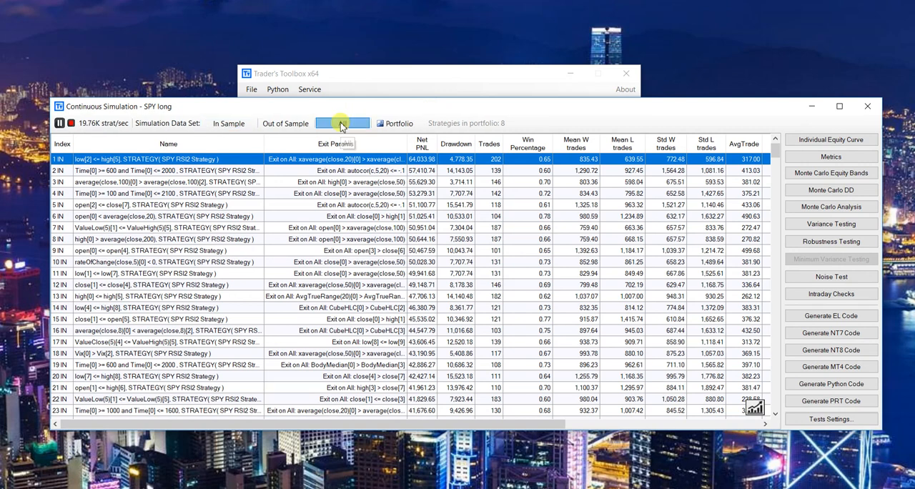
pyautogui.click(338, 123)
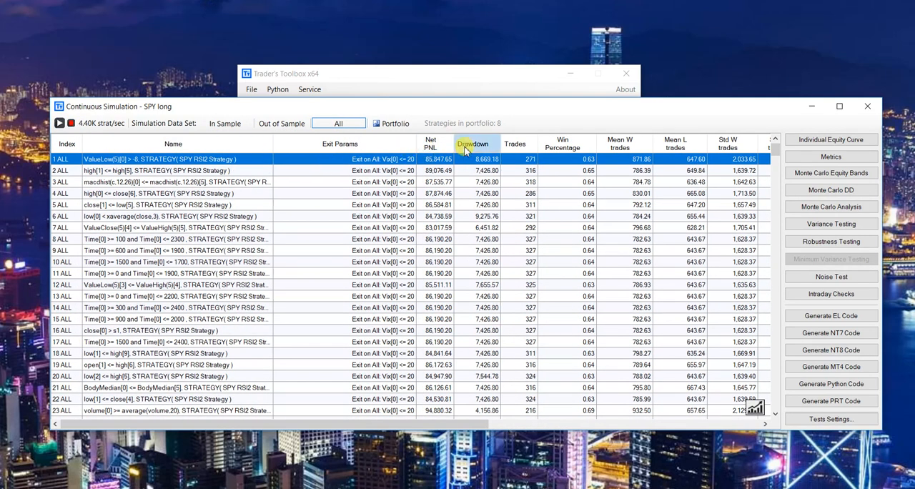
# Sort strategies by Drawdown and select the volume-above-average strategy for its equity curve
pyautogui.click(474, 145)
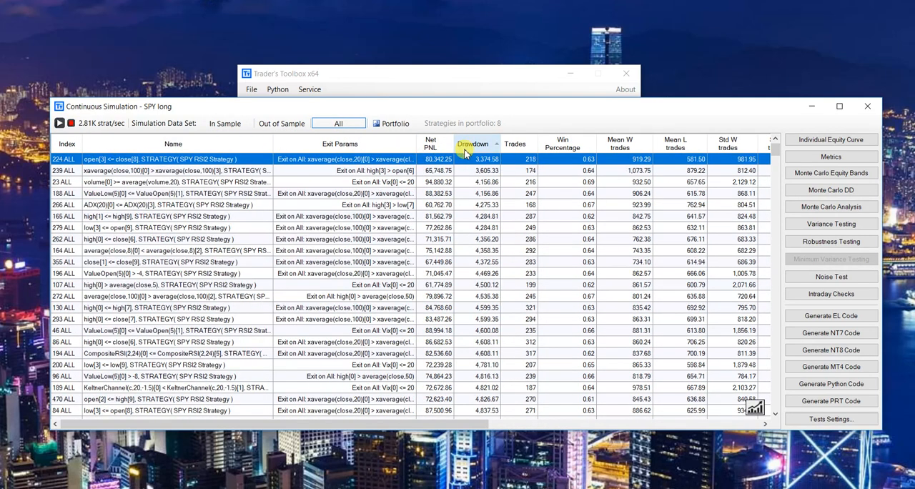
pyautogui.click(172, 181)
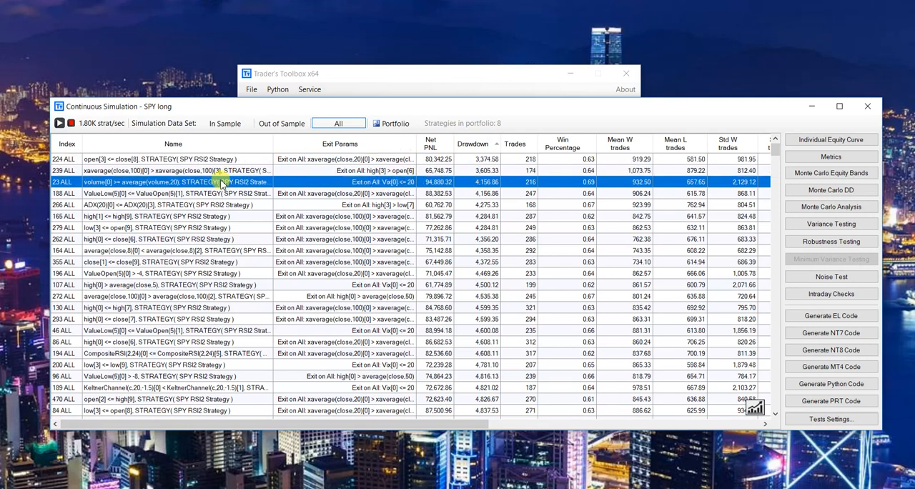
pyautogui.moveTo(97, 181)
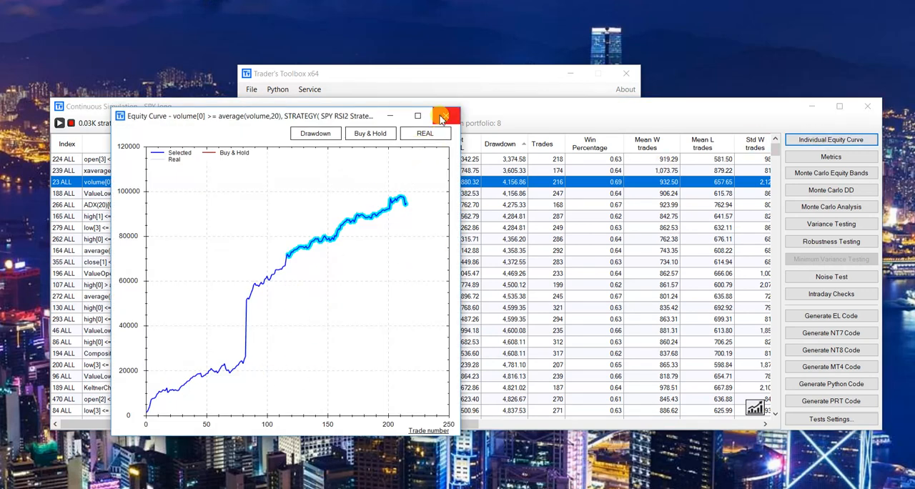
# Close the Equity Curve window and stop the running continuous simulation
pyautogui.click(444, 114)
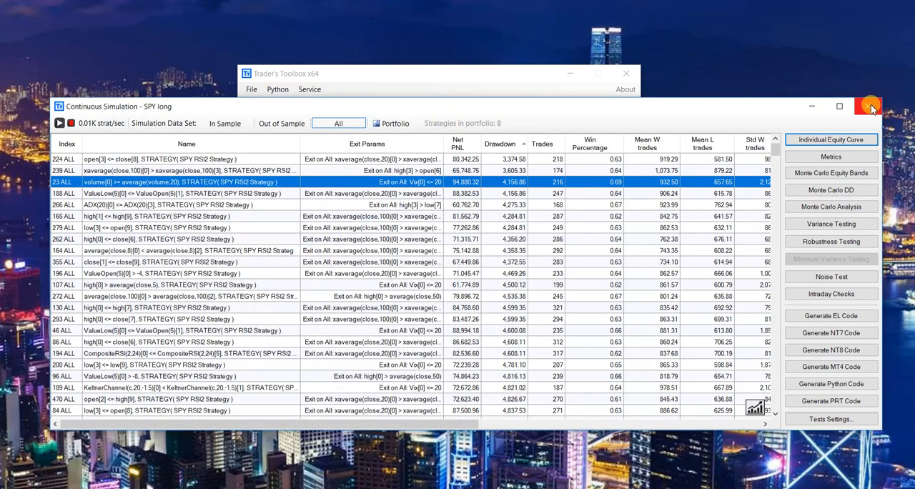
pyautogui.moveTo(236, 183)
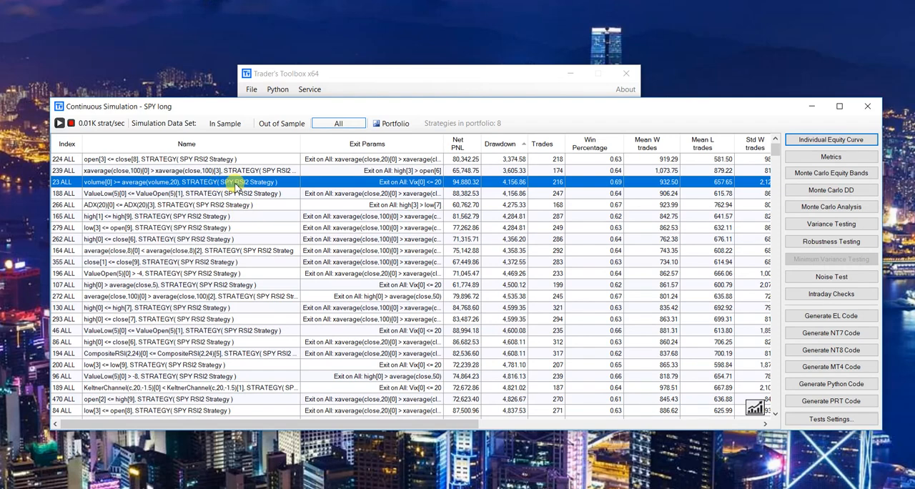
pyautogui.moveTo(878, 99)
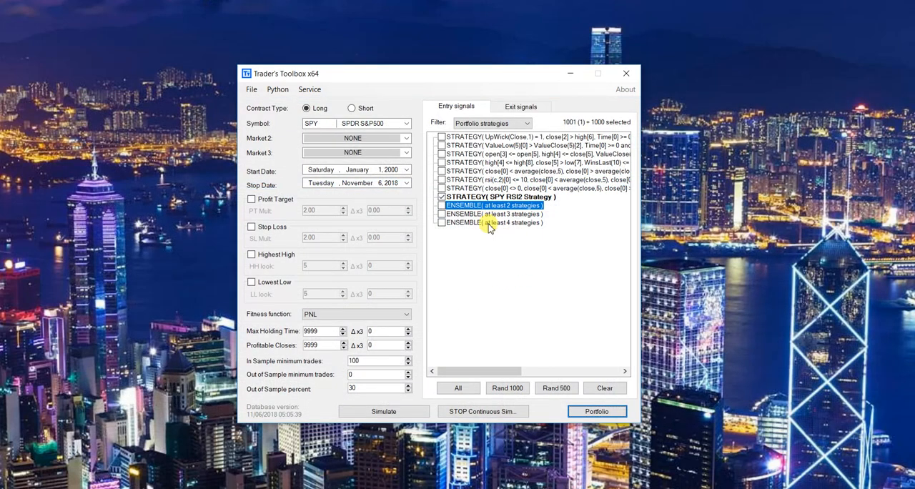
pyautogui.click(352, 109)
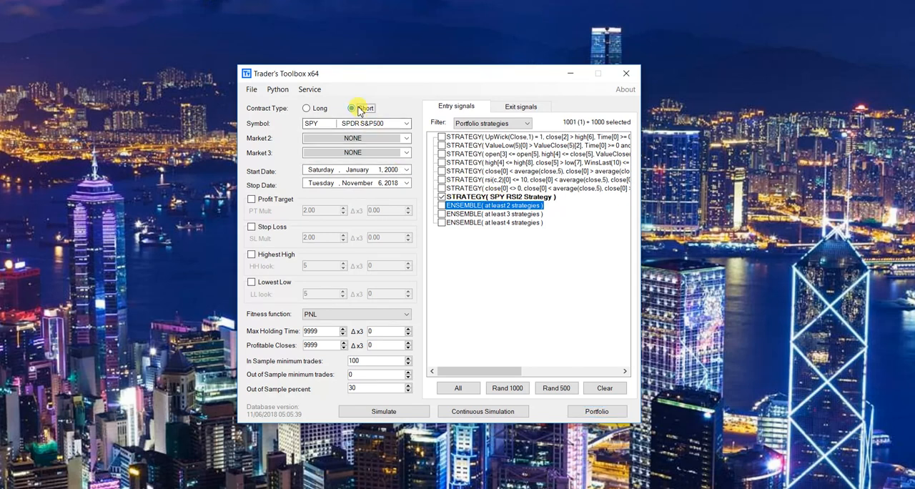